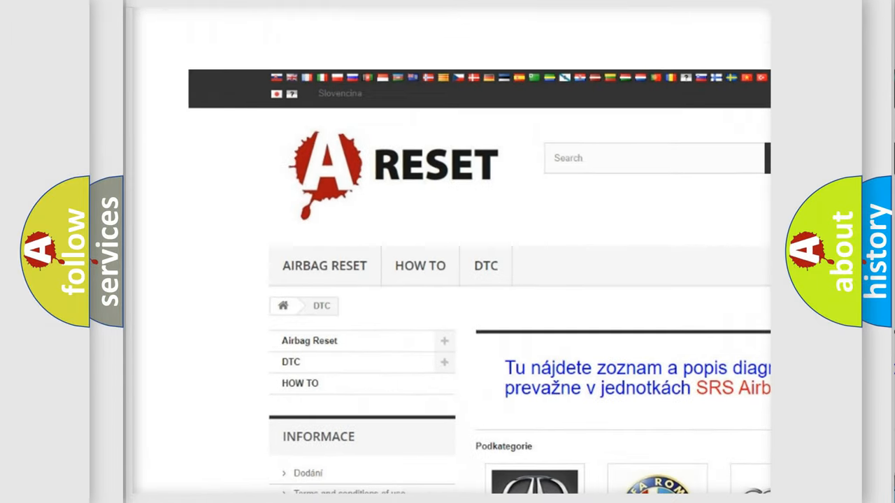
- Browse the Toyota DTC code list and show the decoded slide: Make Toyota, code P0A94:87
{"action": "scroll", "scroll_direction": "down", "scroll_amount": 3}
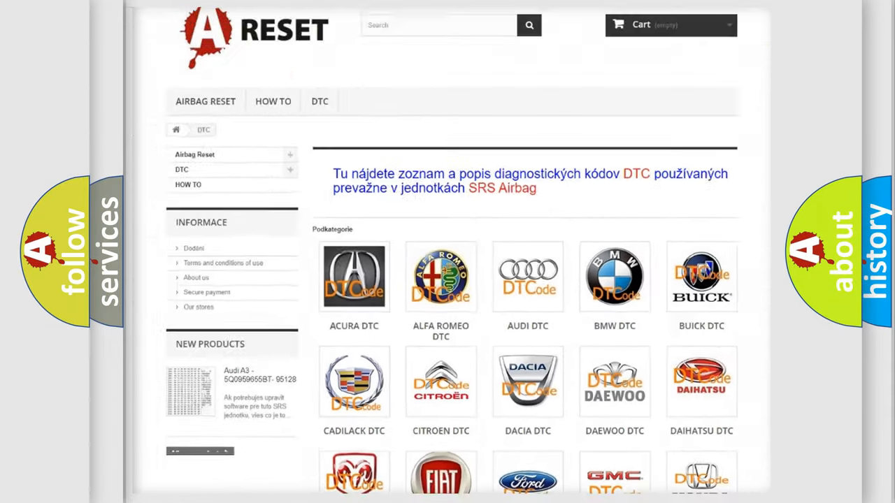
{"action": "scroll", "scroll_direction": "down", "scroll_amount": 3}
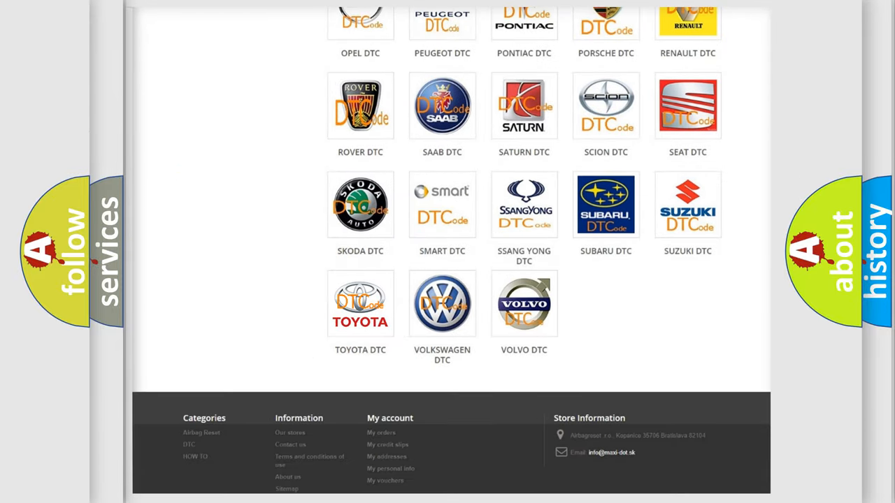
{"action": "left_click", "coordinate": [360, 303]}
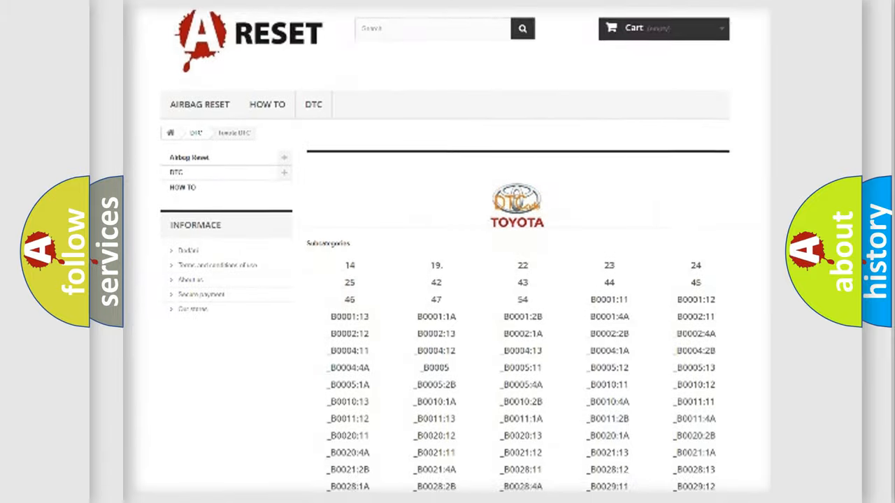
{"action": "scroll", "scroll_direction": "down", "scroll_amount": 3}
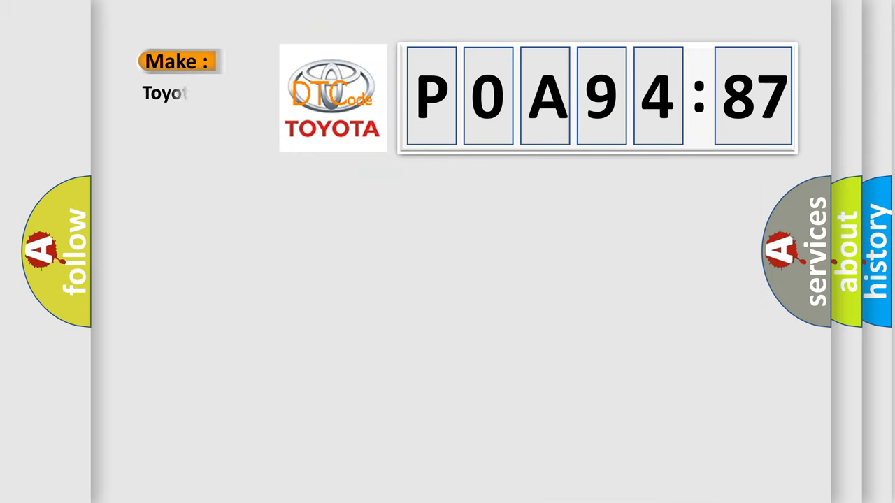
{"action": "type", "text": "a"}
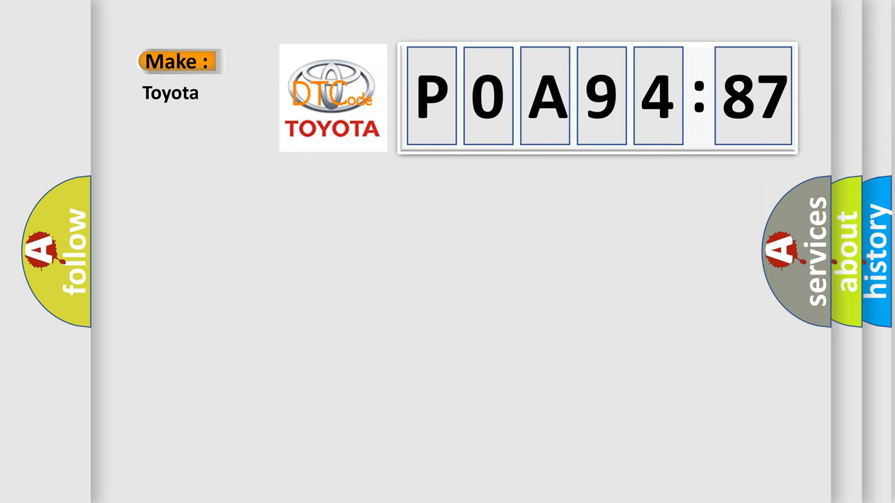